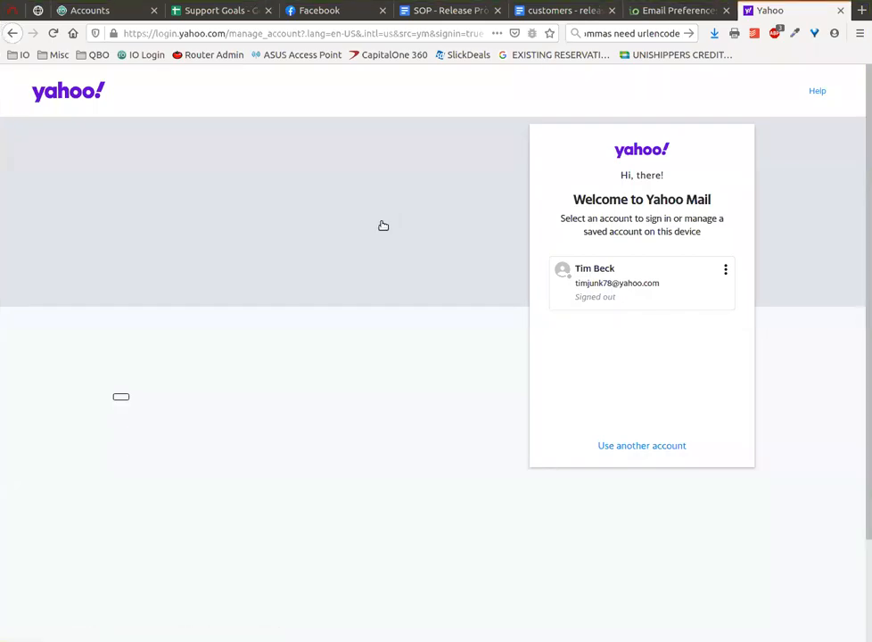
{"action": "mouse_move", "coordinate": [389, 225]}
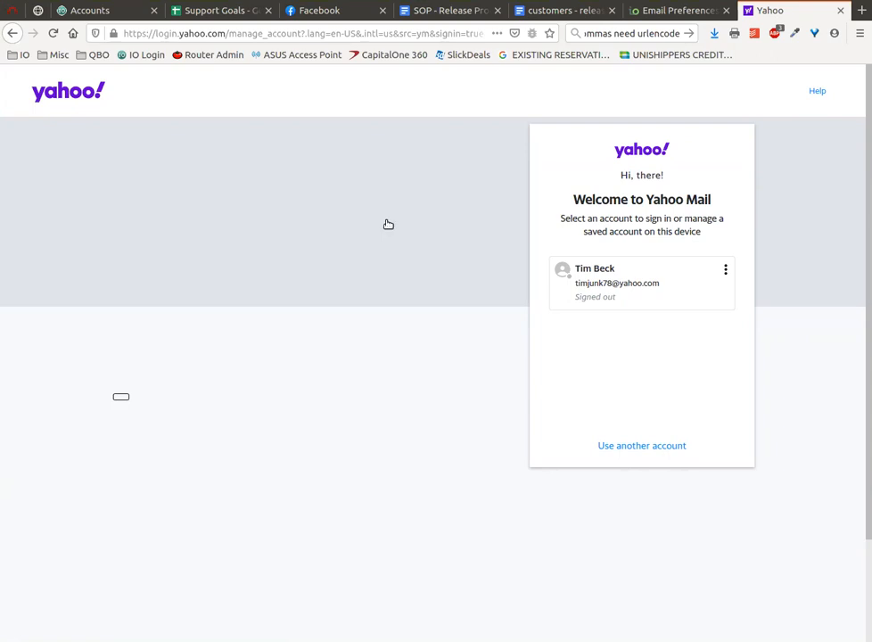
{"action": "mouse_move", "coordinate": [615, 289]}
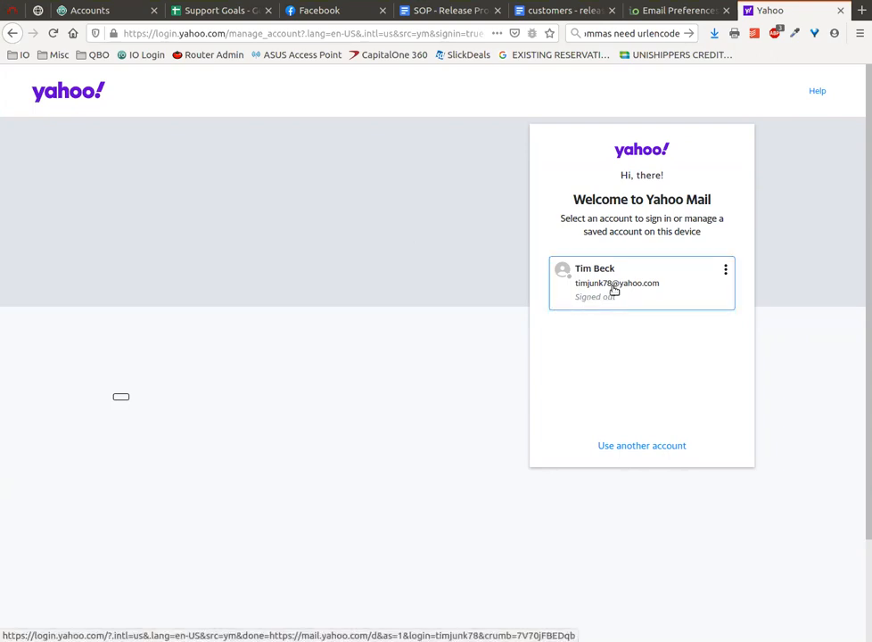
- Sign in to Yahoo Mail with the saved account tile and its password prompt
{"action": "left_click", "coordinate": [618, 282]}
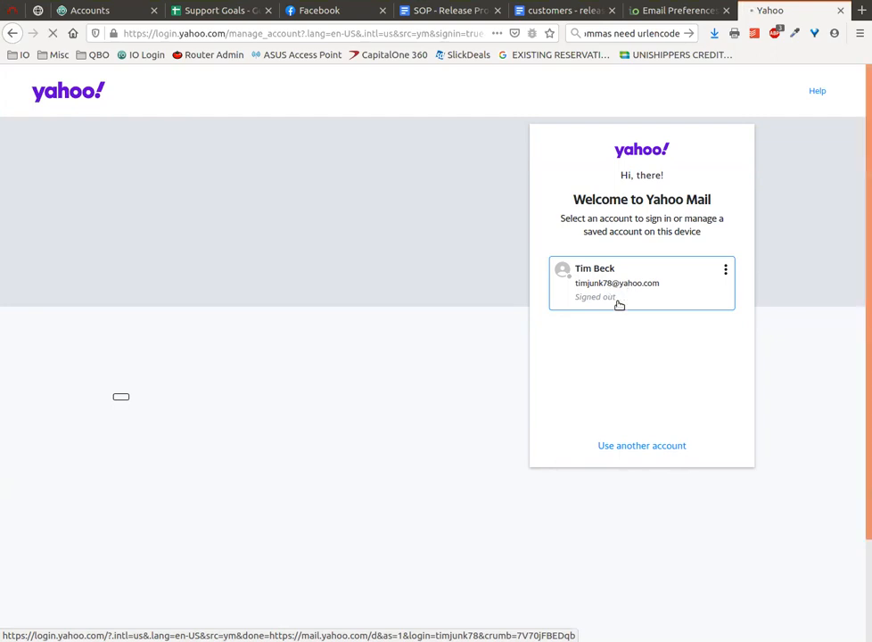
{"action": "left_click", "coordinate": [643, 282]}
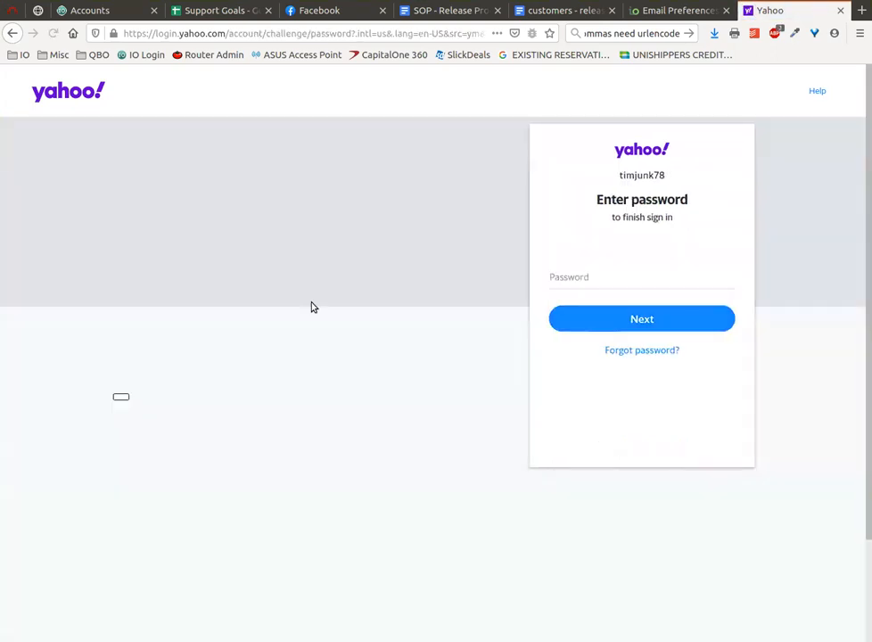
{"action": "left_click", "coordinate": [642, 277]}
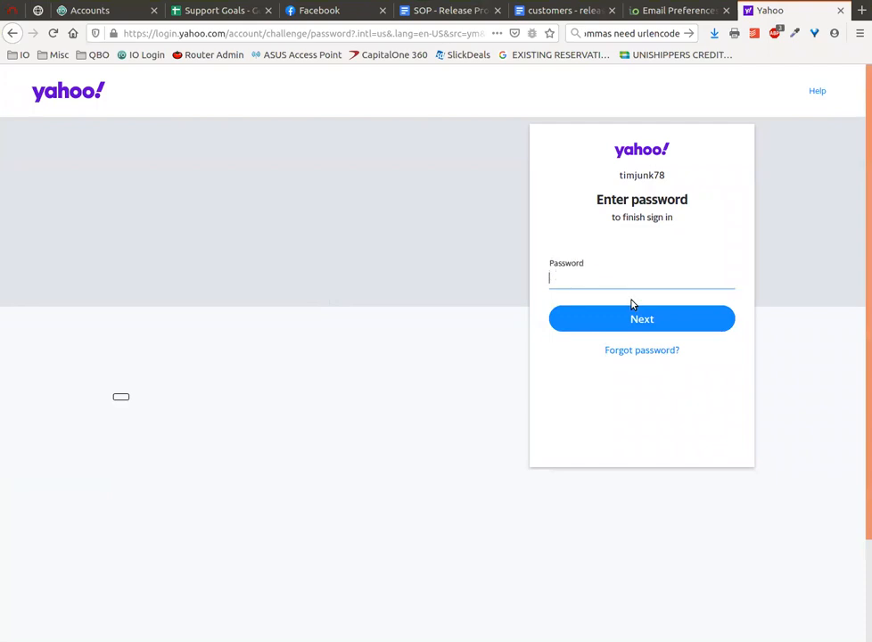
{"action": "left_click", "coordinate": [642, 317]}
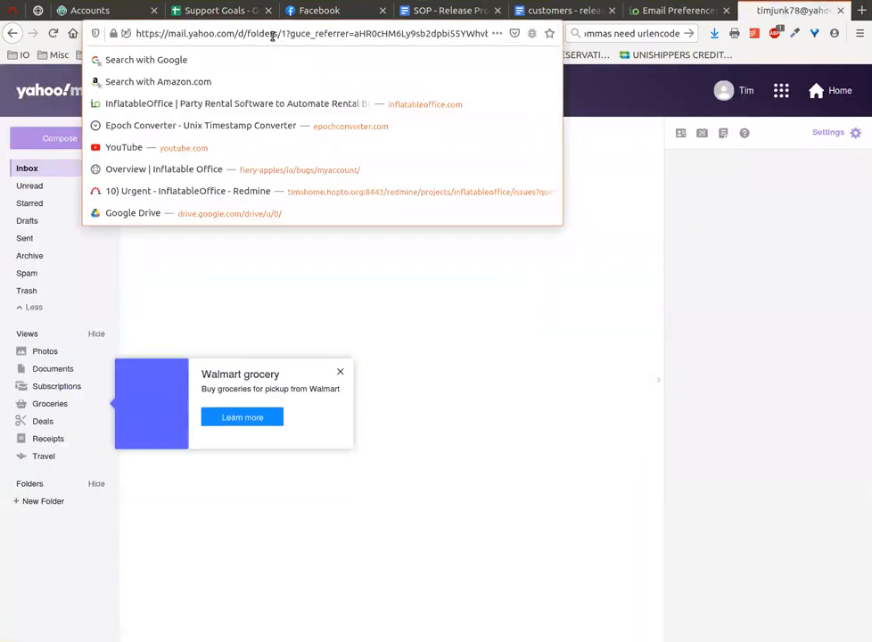
- Reach the Yahoo Account Security page from the account info
{"action": "type", "text": "ml"}
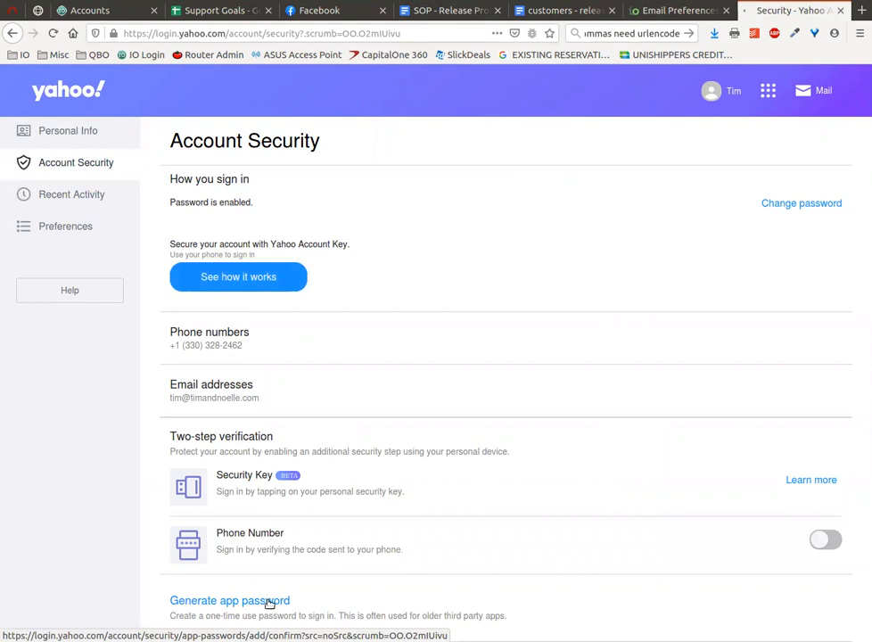
- Generate a Yahoo app password named InflatableOffice (Other App) and select the code
{"action": "left_click", "coordinate": [228, 599]}
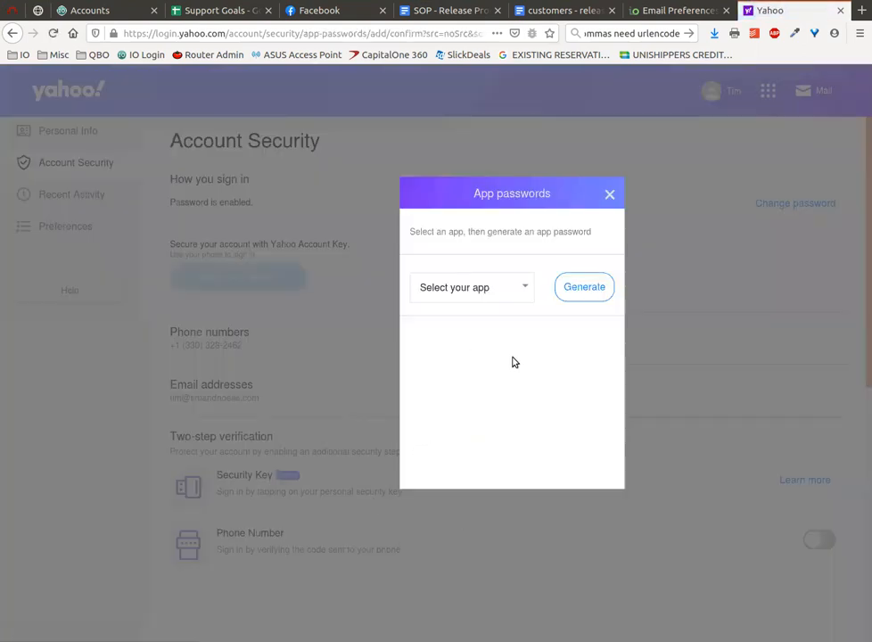
{"action": "left_click", "coordinate": [471, 287]}
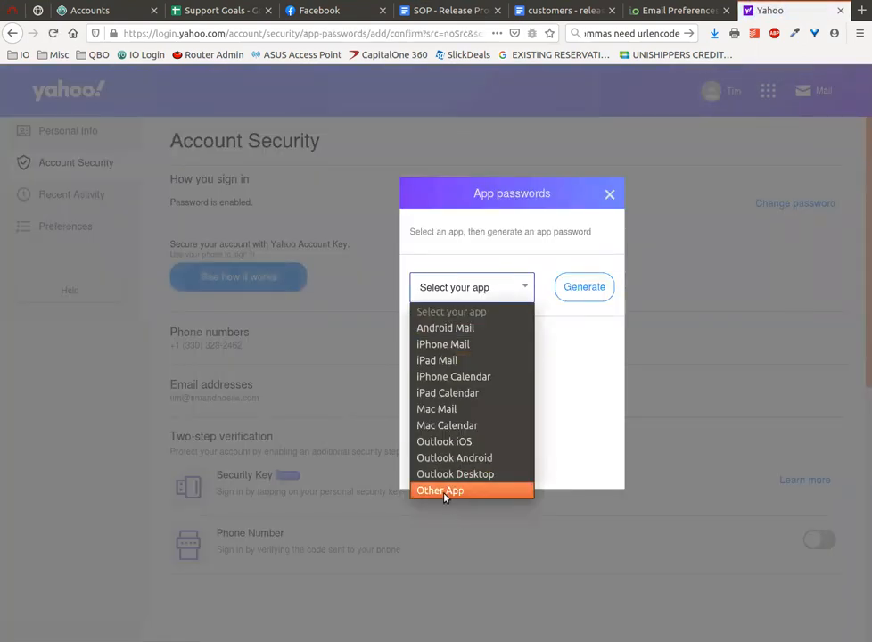
{"action": "left_click", "coordinate": [439, 489]}
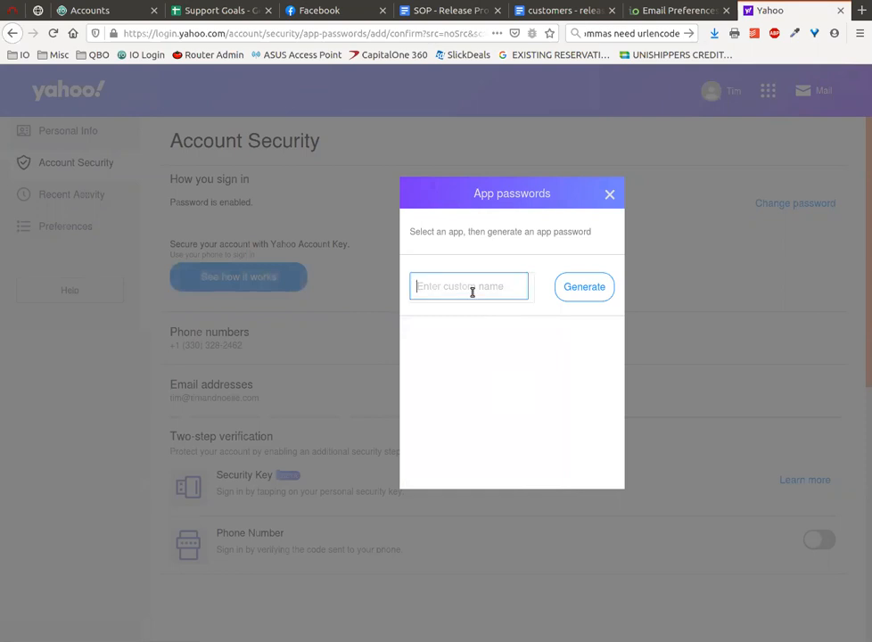
{"action": "type", "text": "In"}
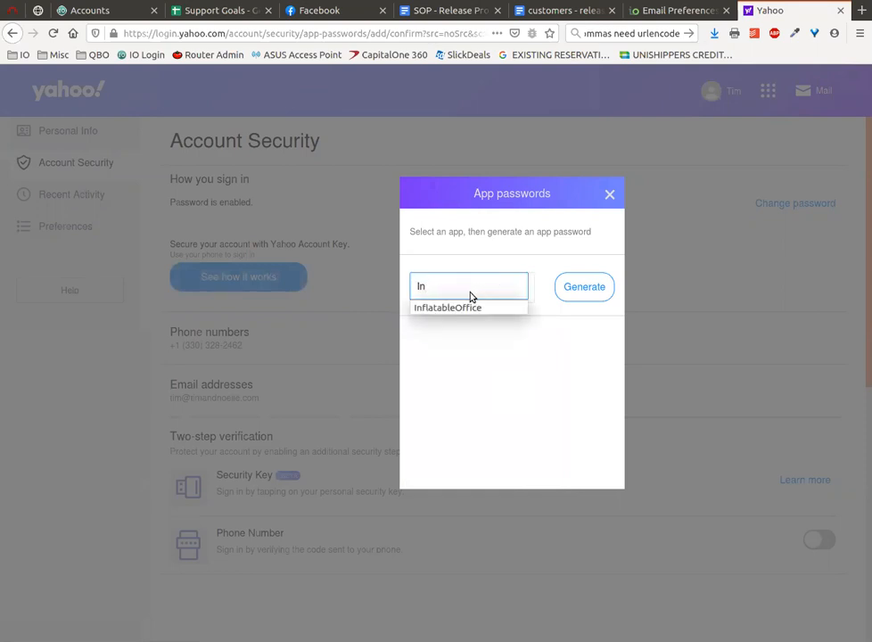
{"action": "left_click", "coordinate": [448, 307]}
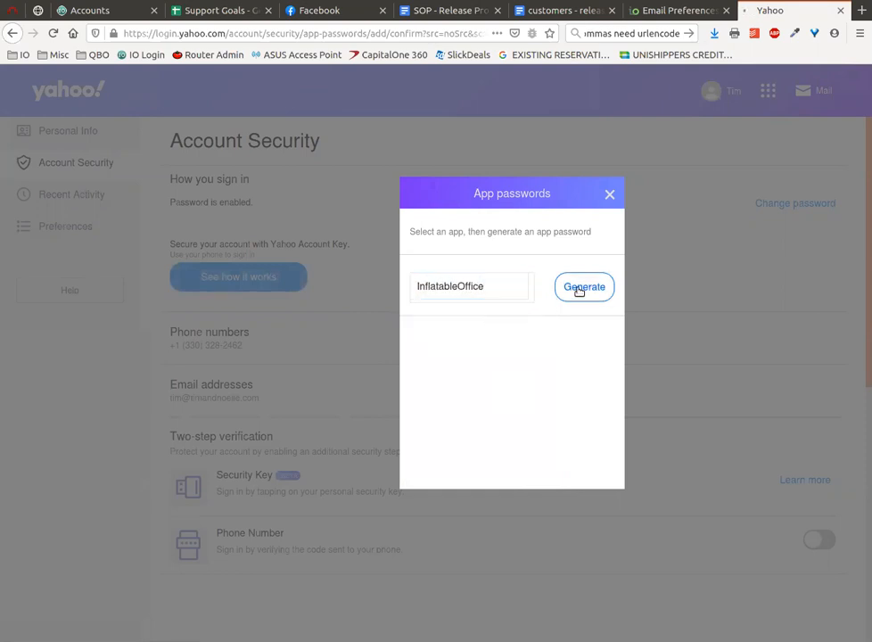
{"action": "left_click", "coordinate": [585, 285]}
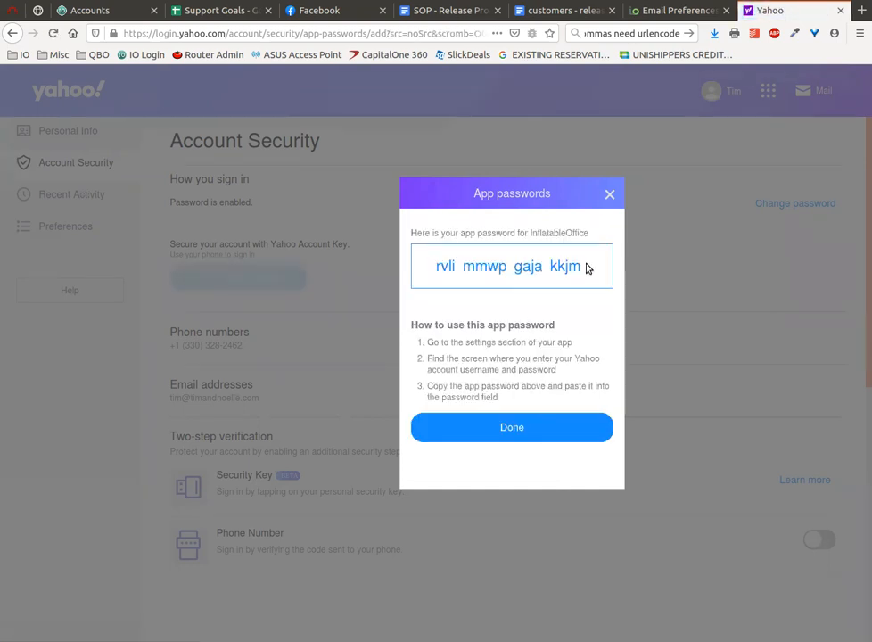
{"action": "triple_click", "coordinate": [512, 266]}
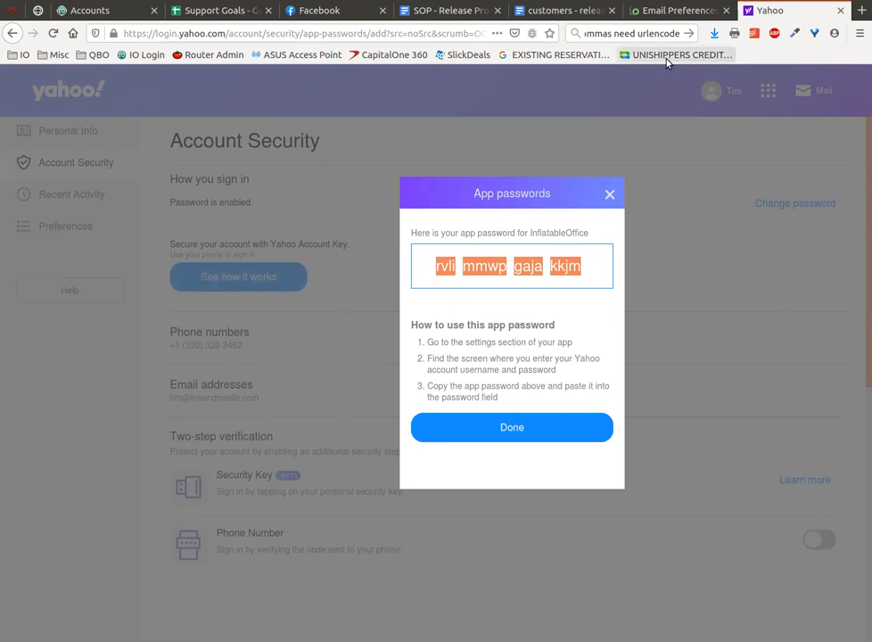
{"action": "left_click", "coordinate": [675, 10]}
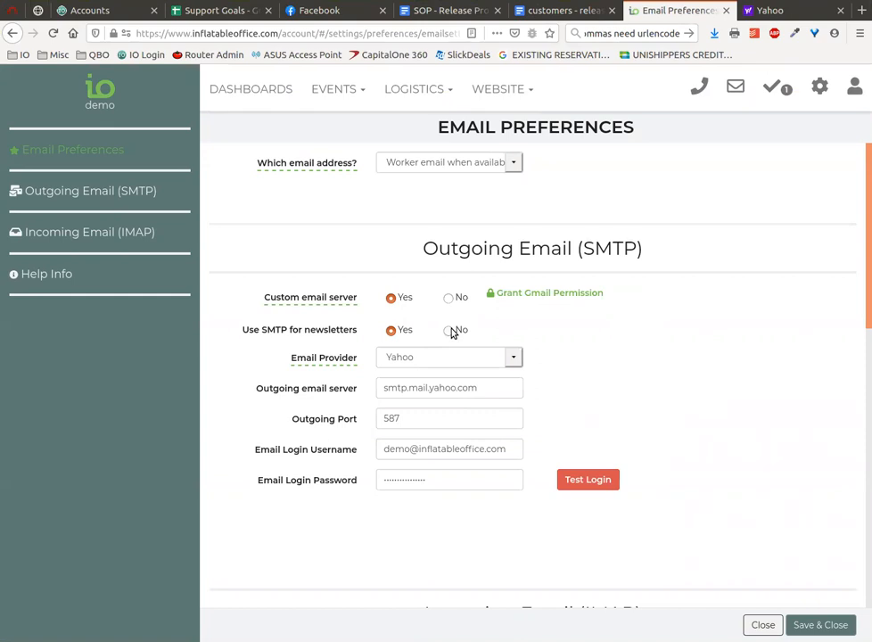
{"action": "left_click", "coordinate": [449, 330]}
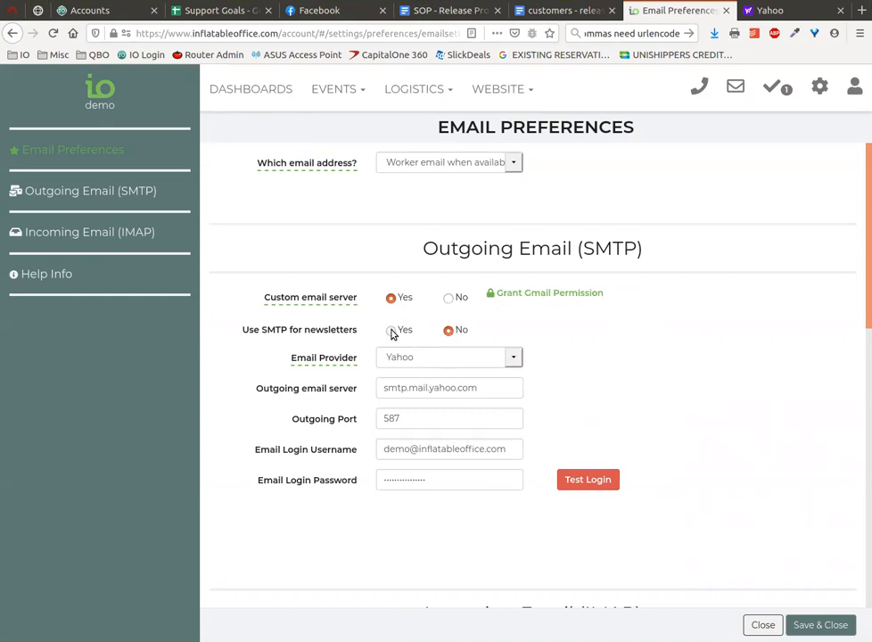
{"action": "left_click", "coordinate": [391, 330]}
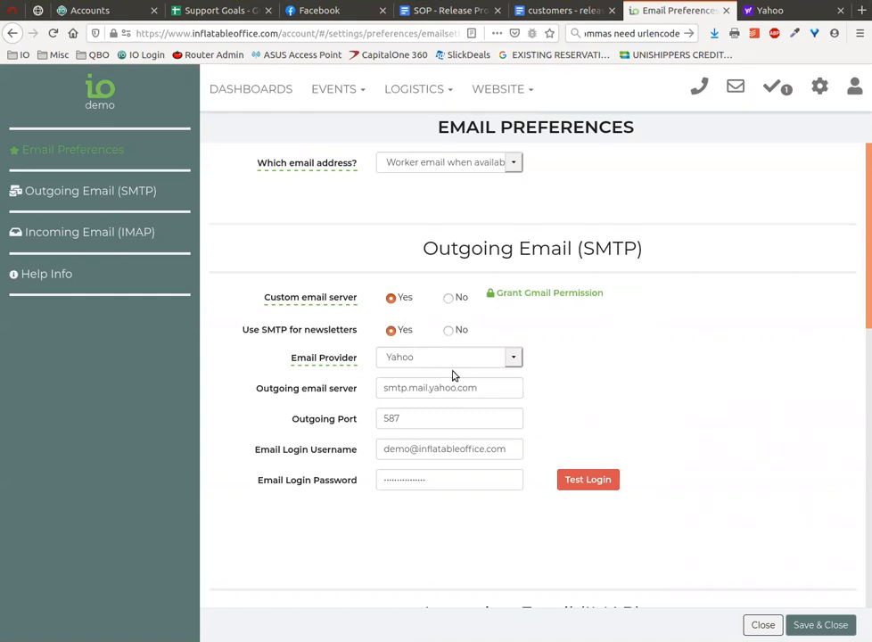
{"action": "mouse_move", "coordinate": [549, 404]}
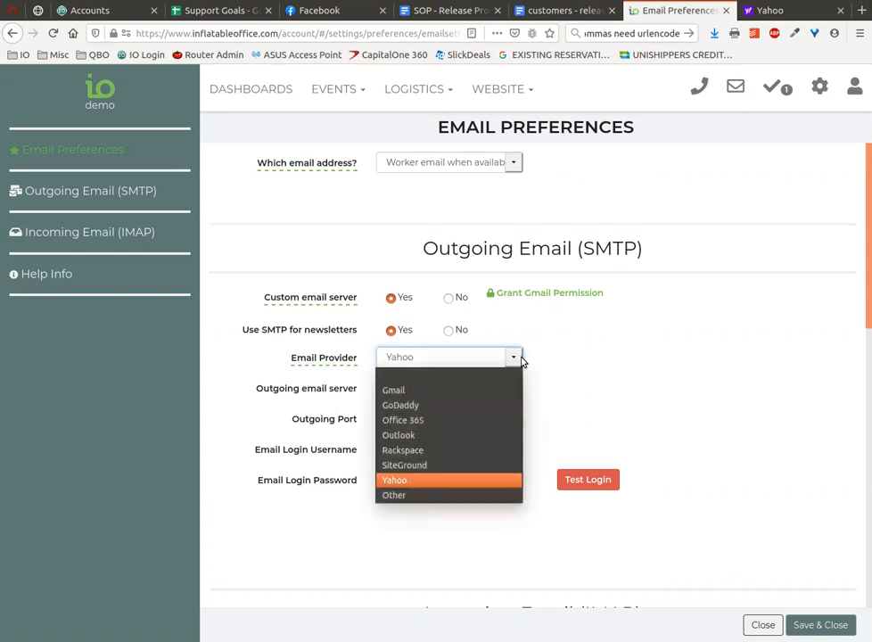
{"action": "left_click", "coordinate": [394, 480]}
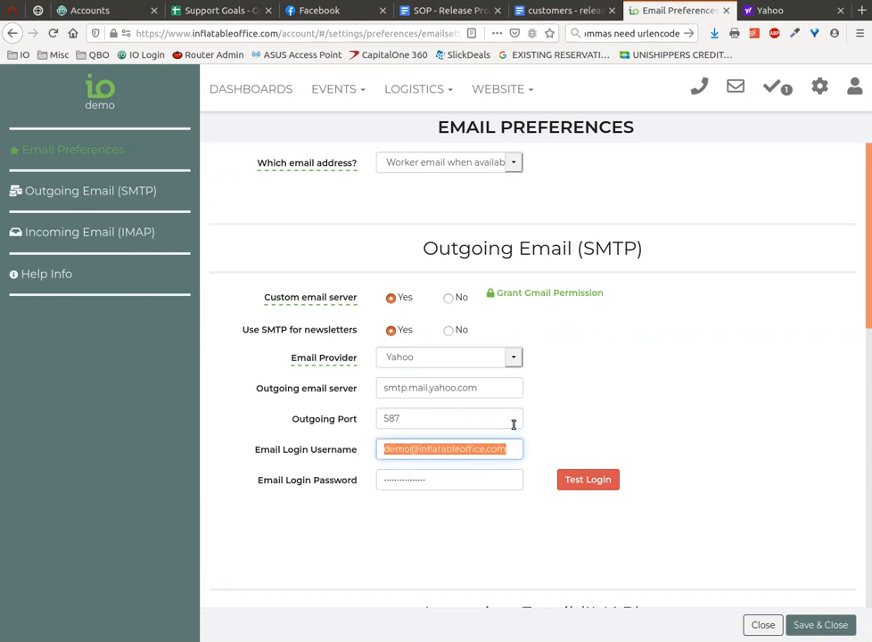
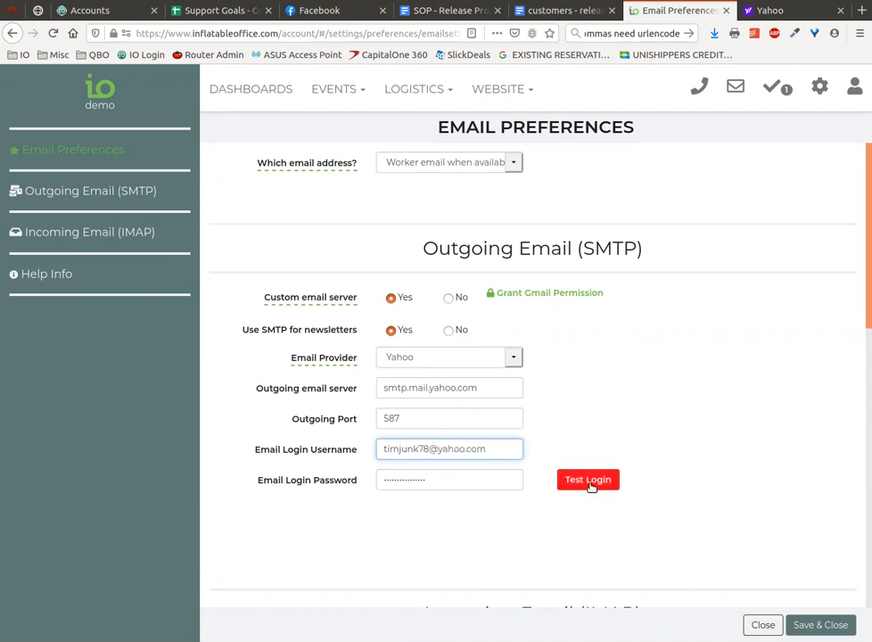
- Run Test Login, which fails on the demo address, then go to Account Preferences
{"action": "left_click", "coordinate": [589, 480]}
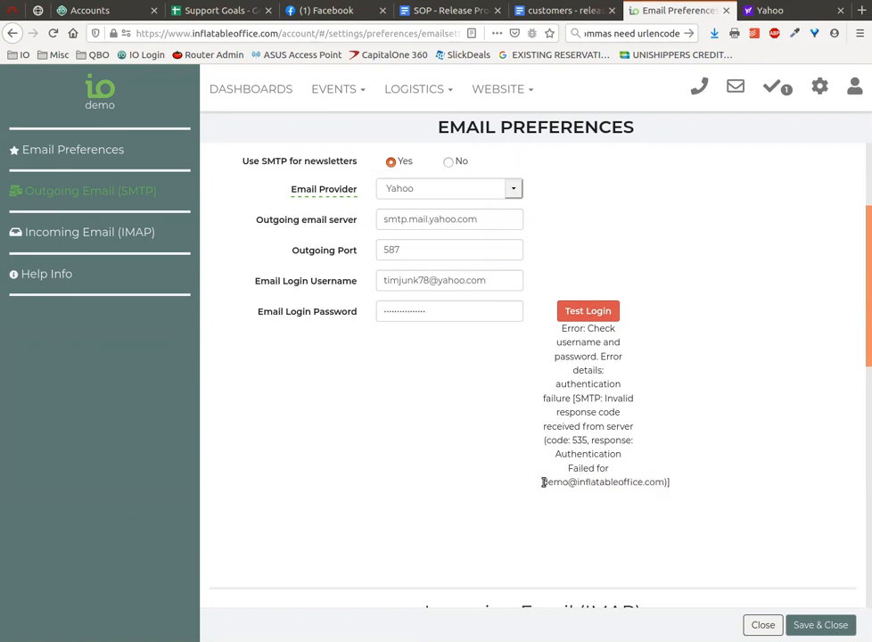
{"action": "double_click", "coordinate": [603, 481]}
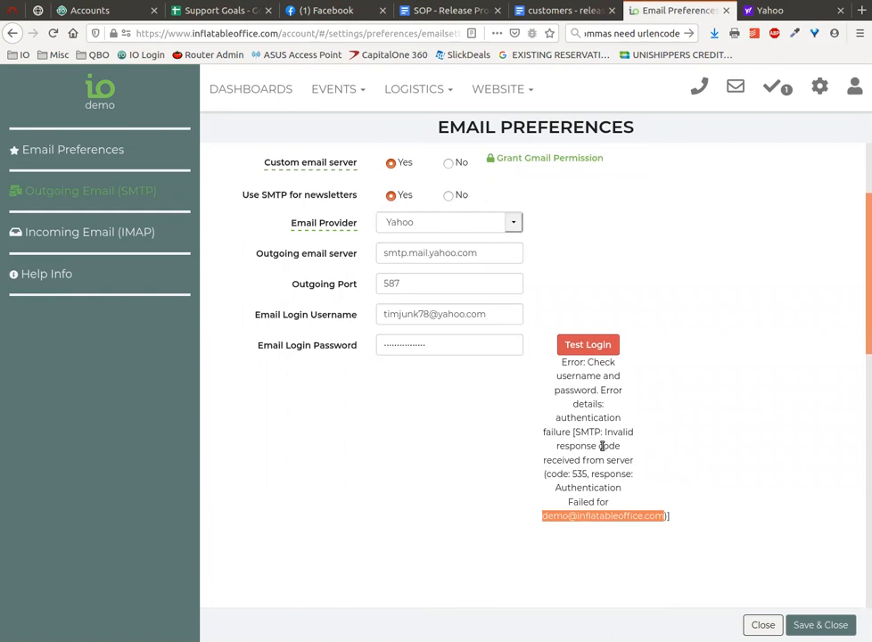
{"action": "left_click", "coordinate": [819, 86]}
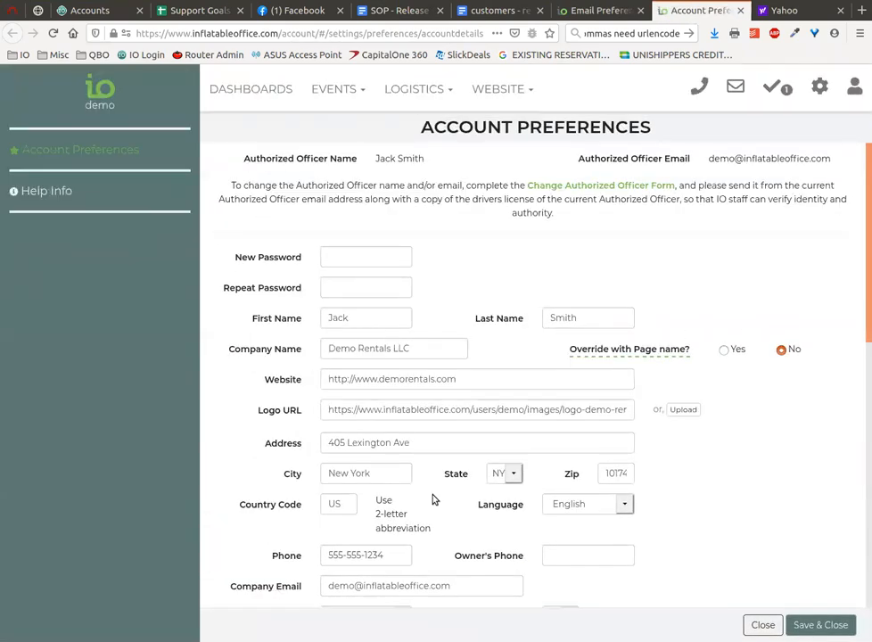
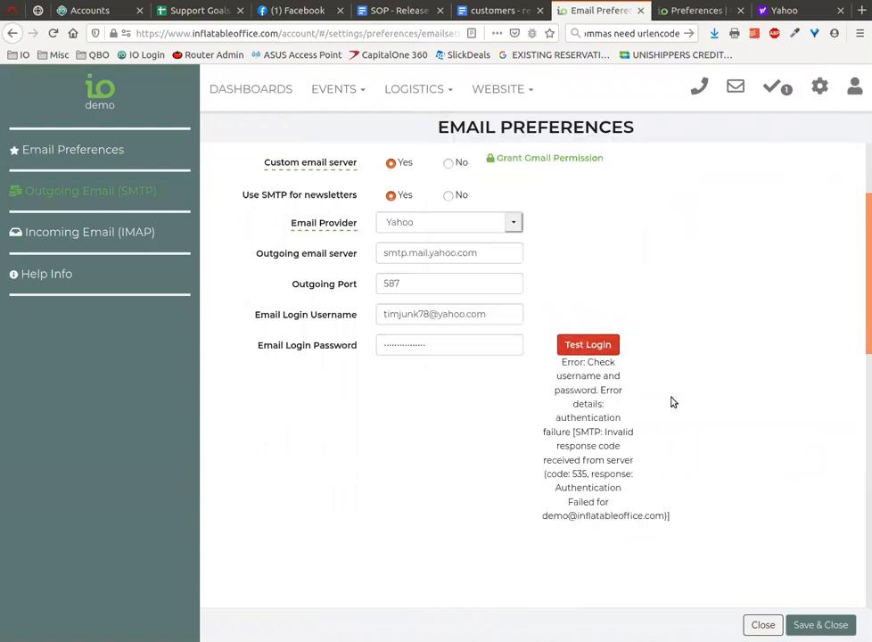
{"action": "mouse_move", "coordinate": [653, 510]}
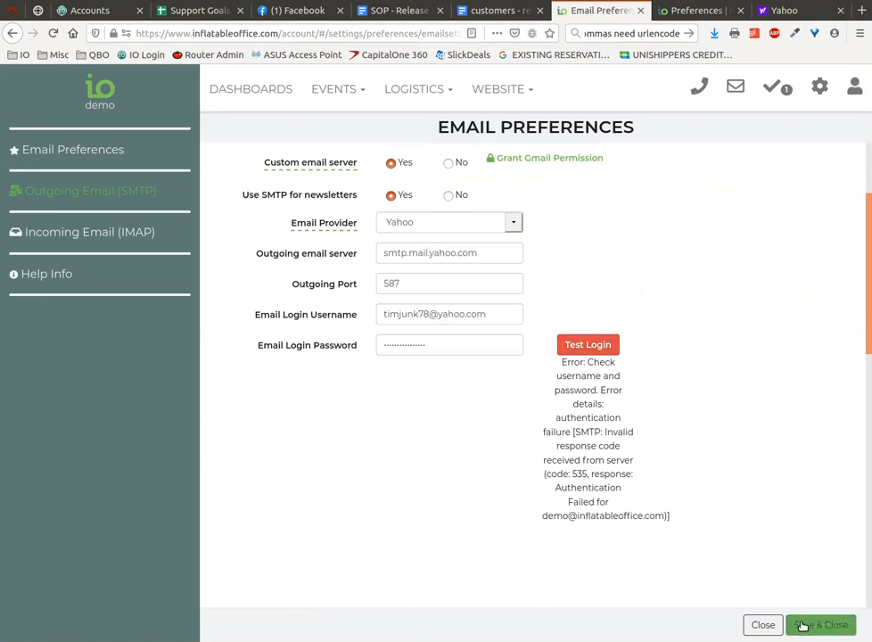
- Save & Close the email settings, reopen Email Preferences and rerun Test Login
{"action": "left_click", "coordinate": [764, 624]}
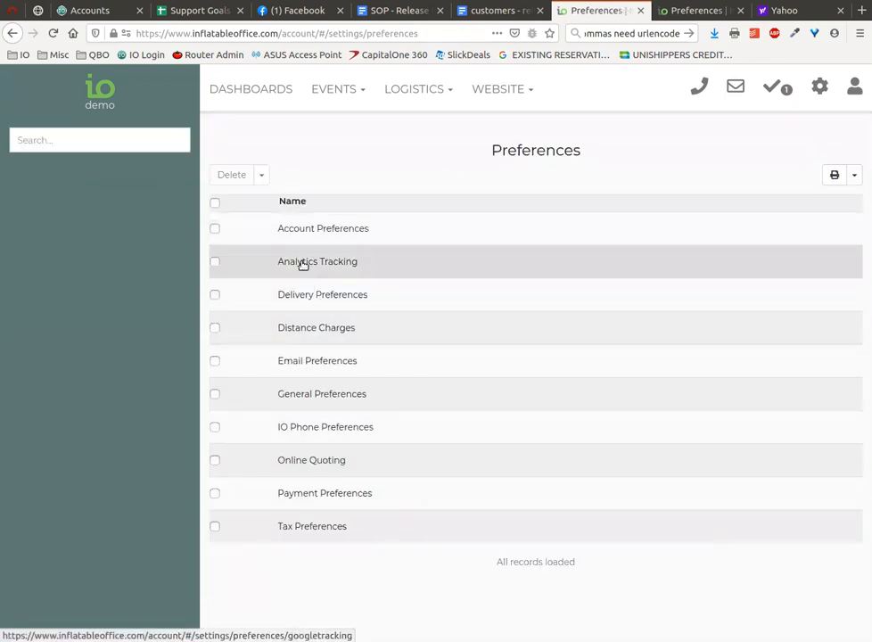
{"action": "left_click", "coordinate": [317, 360]}
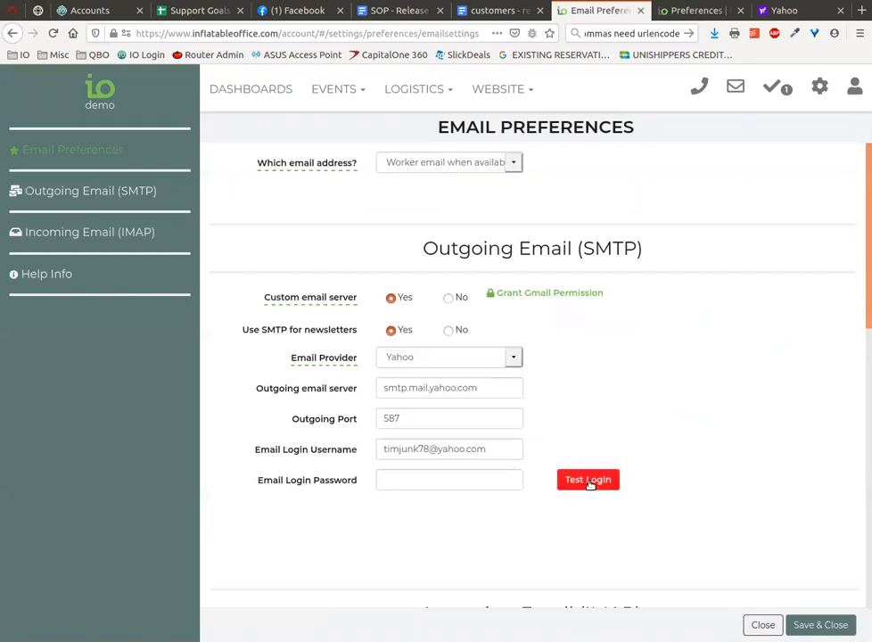
{"action": "left_click", "coordinate": [589, 478]}
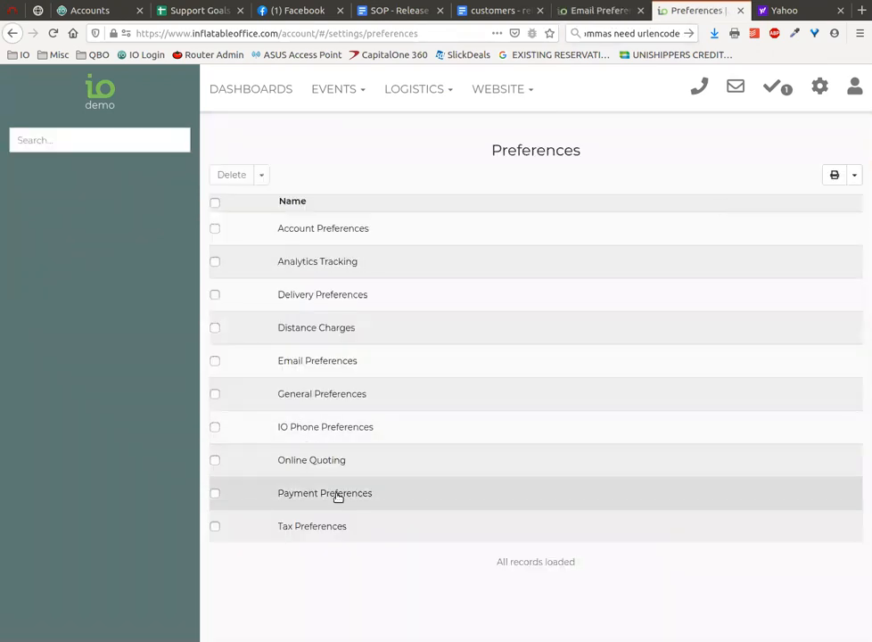
- Check the company email in Account Preferences, confirm Test successful, and save
{"action": "left_click", "coordinate": [323, 228]}
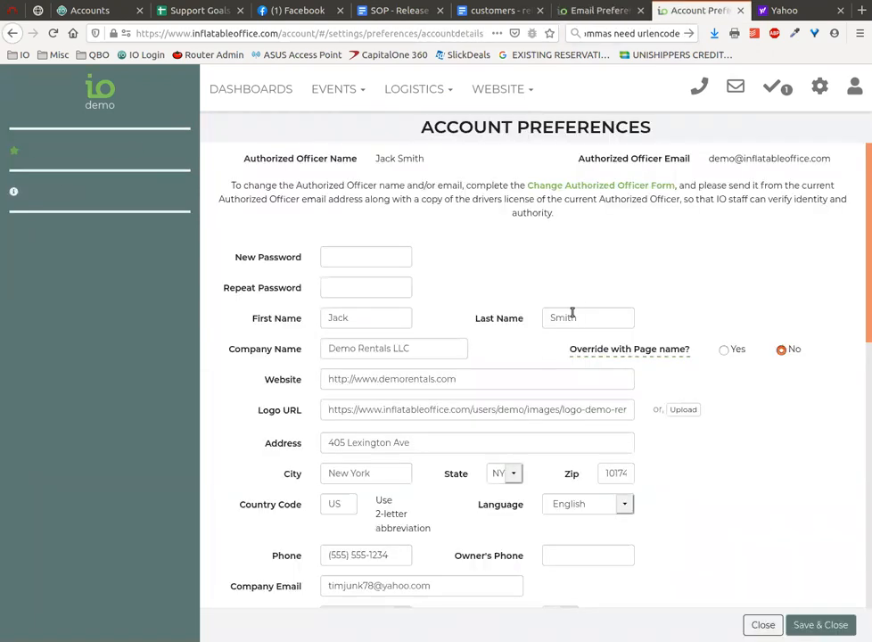
{"action": "left_click", "coordinate": [598, 10]}
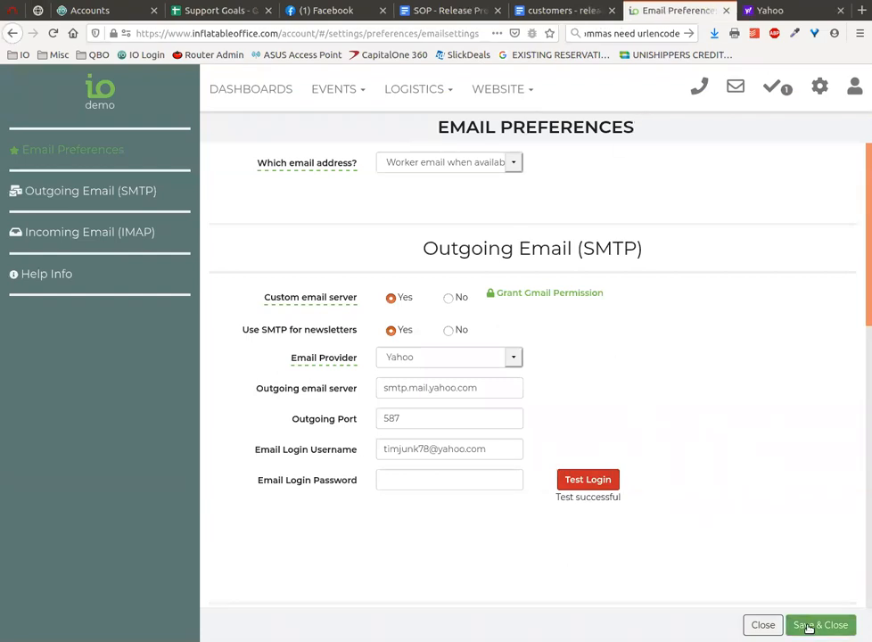
{"action": "left_click", "coordinate": [449, 480]}
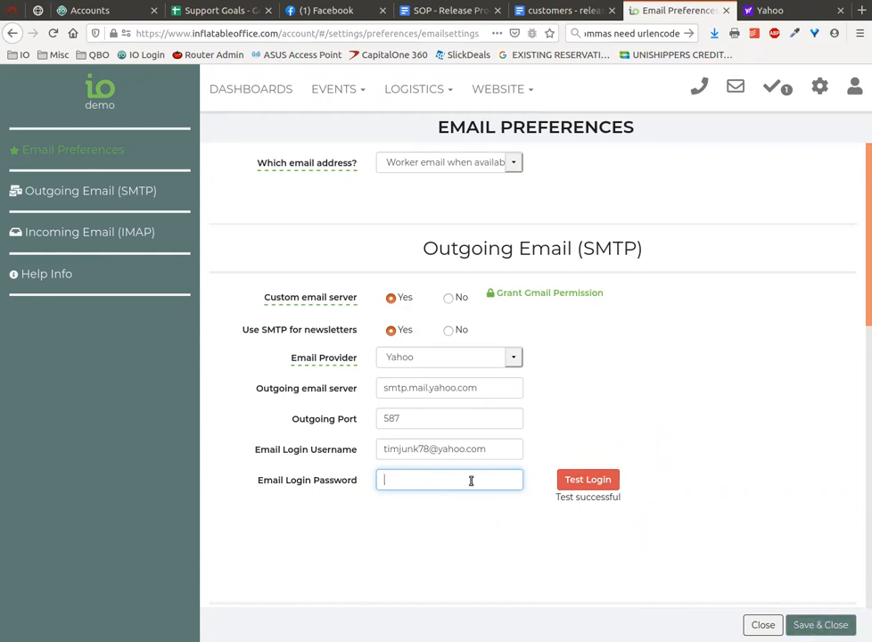
{"action": "mouse_move", "coordinate": [407, 480]}
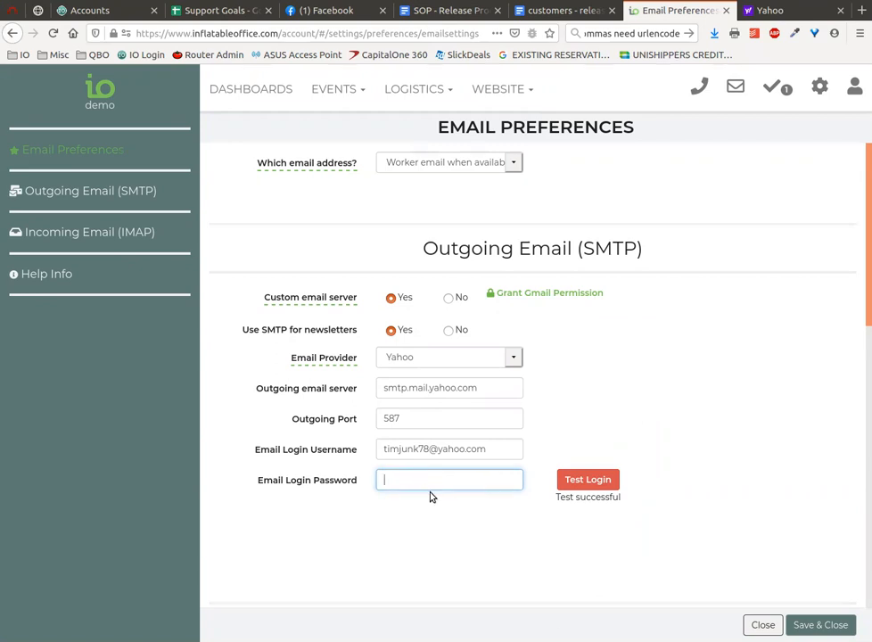
{"action": "left_click", "coordinate": [792, 11]}
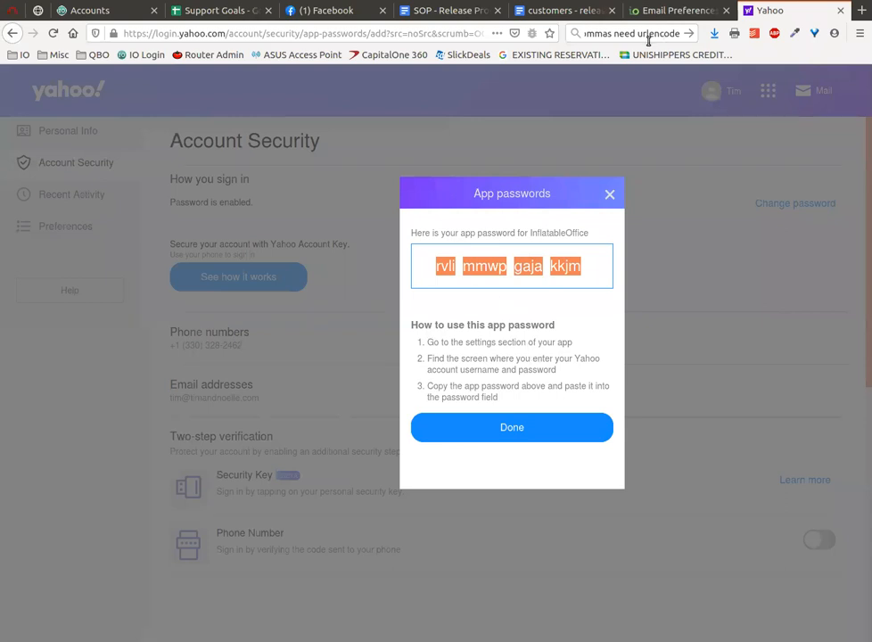
{"action": "left_click", "coordinate": [678, 10]}
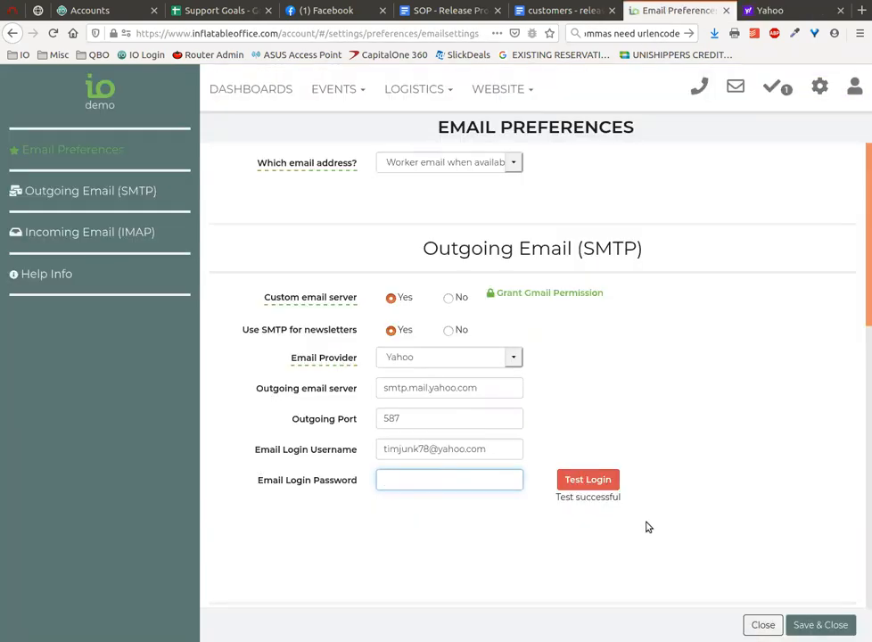
{"action": "left_click", "coordinate": [449, 480]}
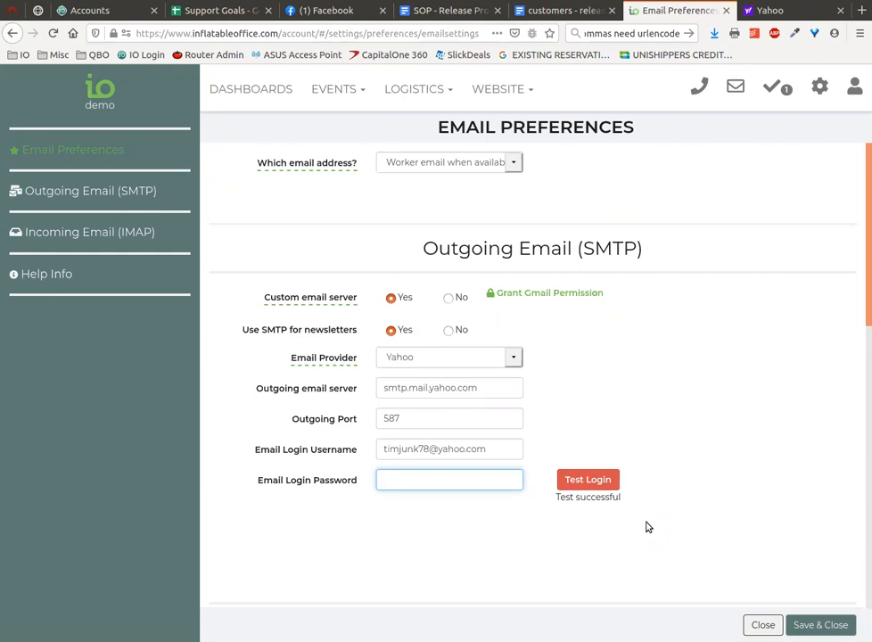
{"action": "mouse_move", "coordinate": [653, 526]}
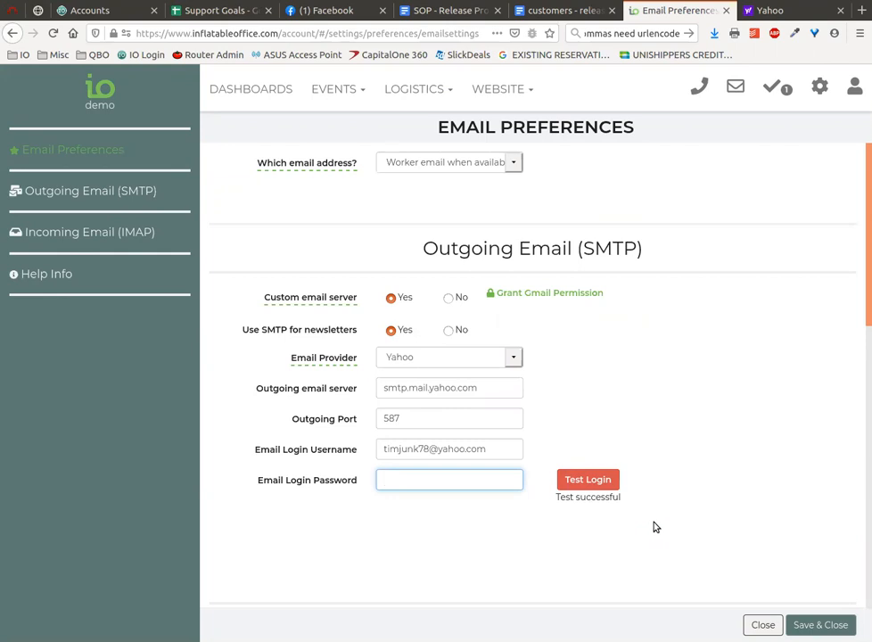